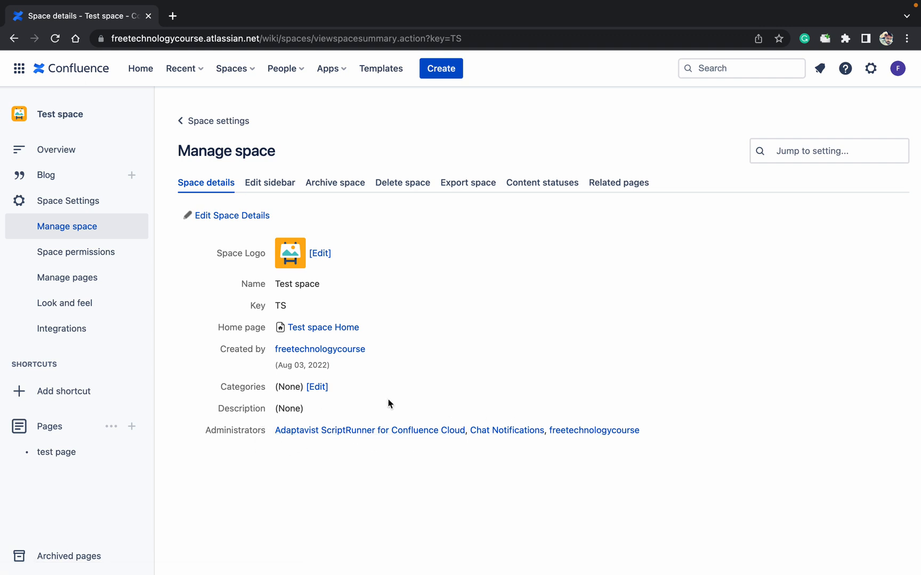
mouse_move(656, 434)
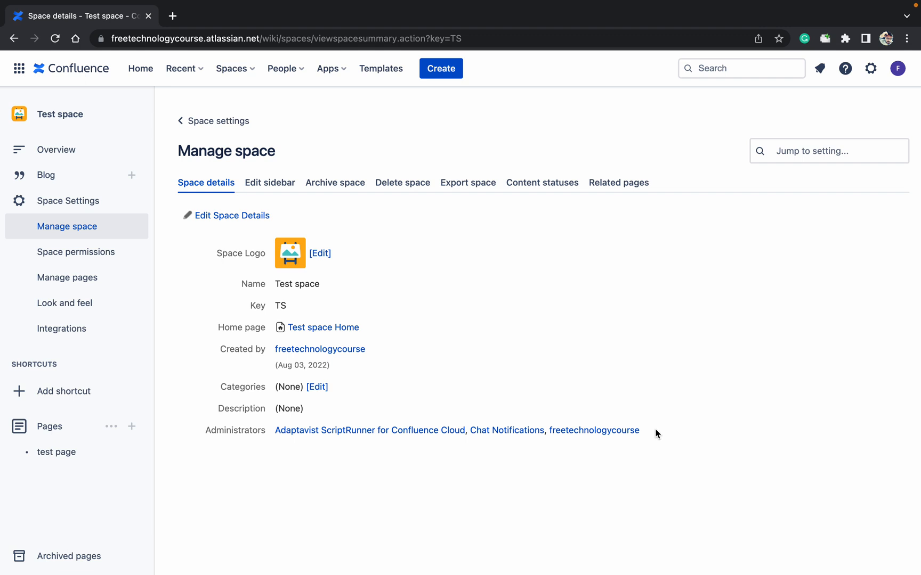
mouse_move(352, 478)
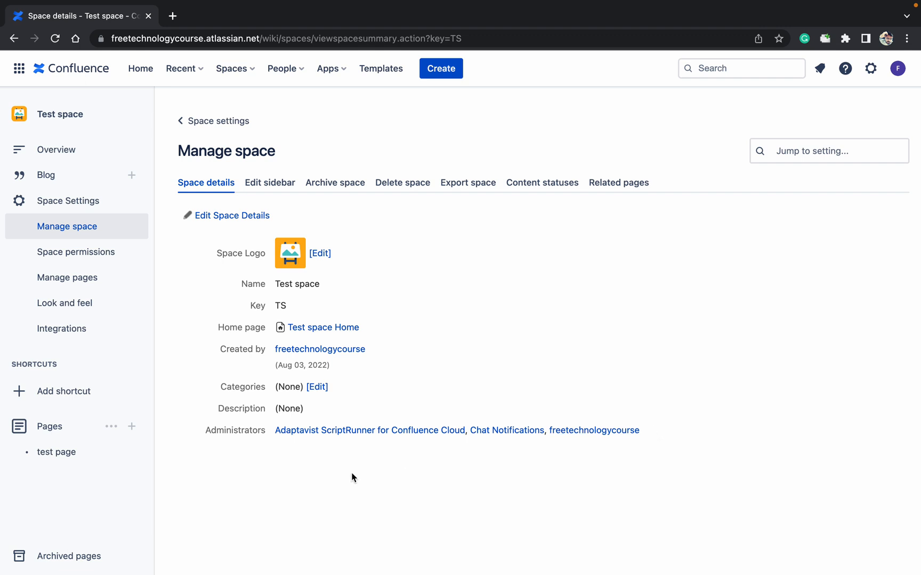
mouse_move(460, 425)
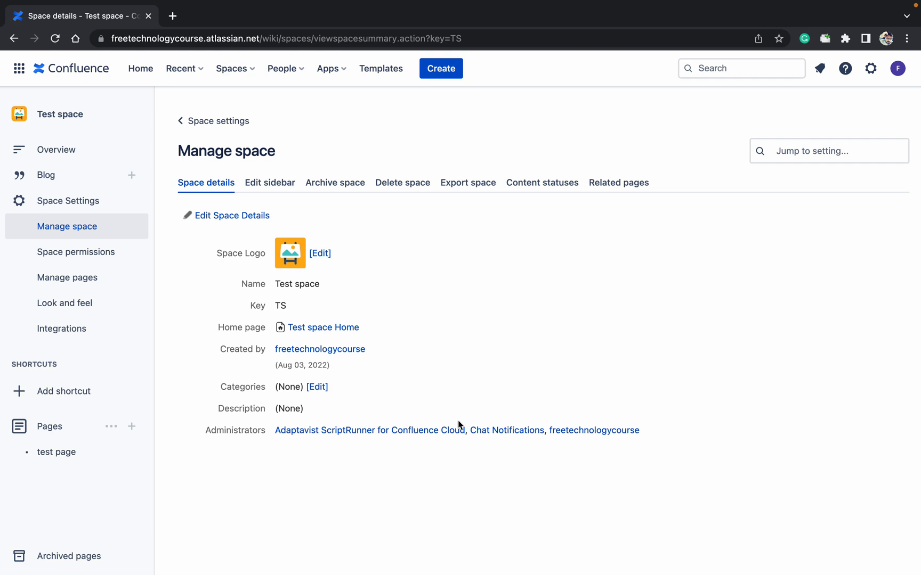
mouse_move(577, 368)
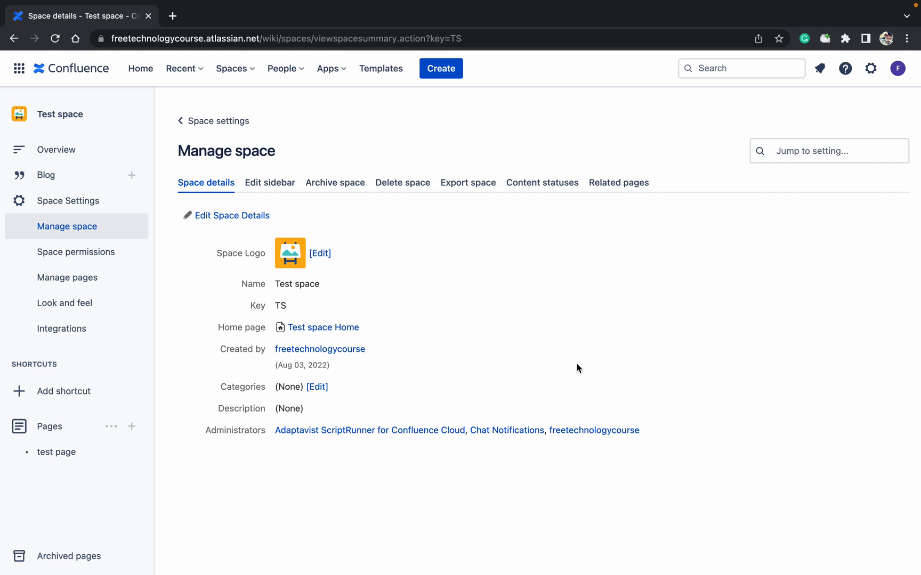
mouse_move(424, 429)
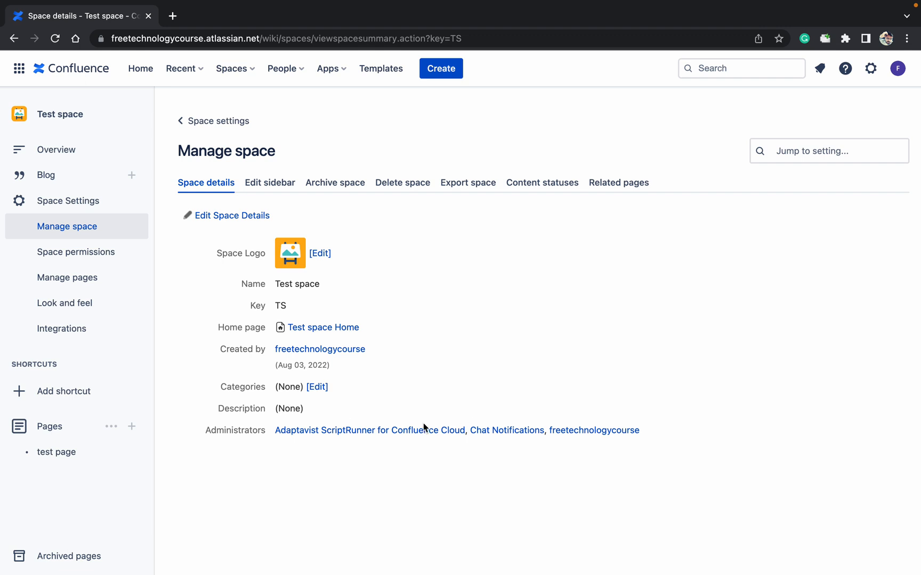
mouse_move(268, 467)
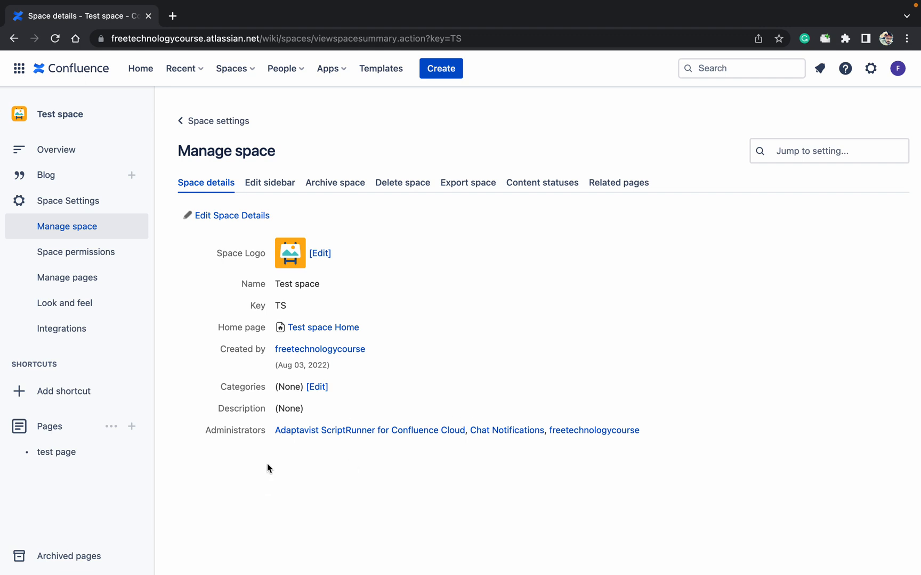
mouse_move(352, 385)
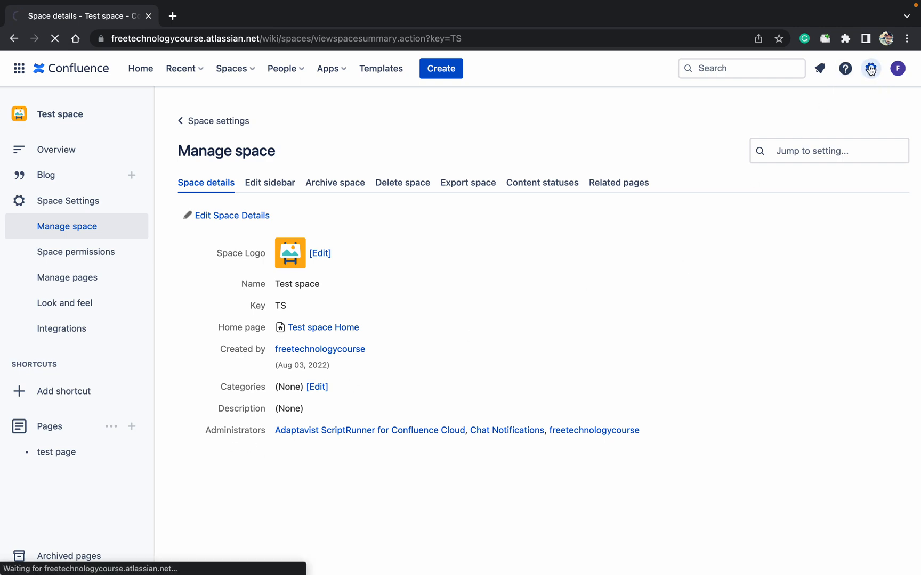
Step: Go from the settings gear into General Configuration and pick Space Permissions in the sidebar
click(870, 69)
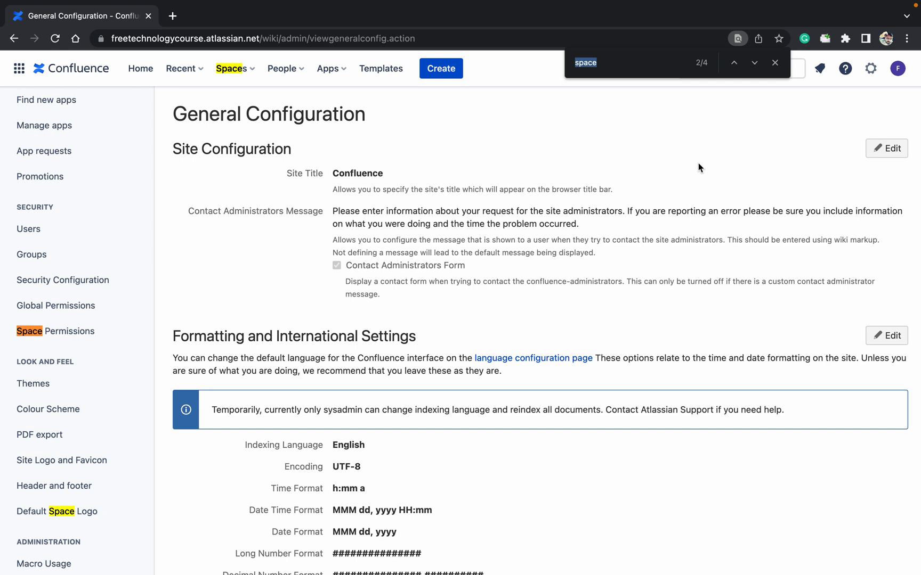
mouse_move(299, 368)
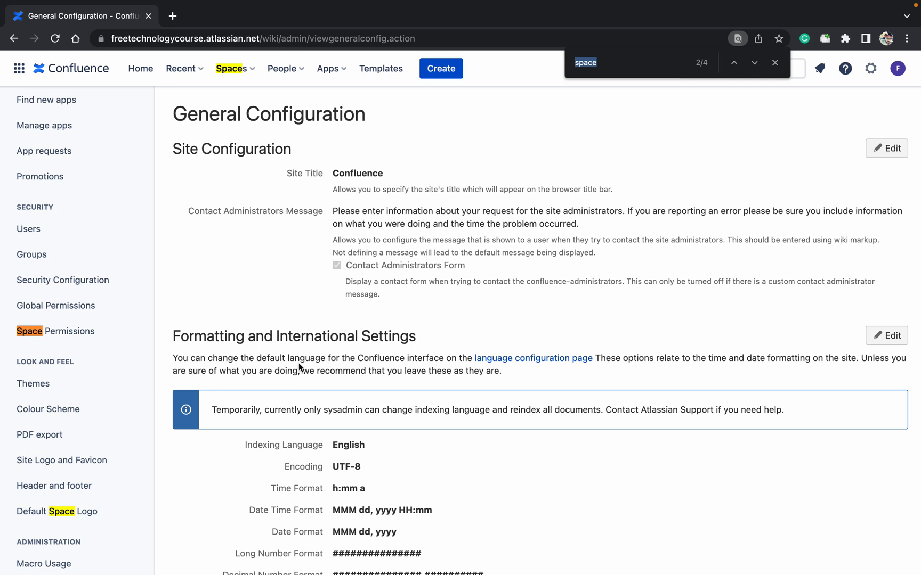
click(56, 332)
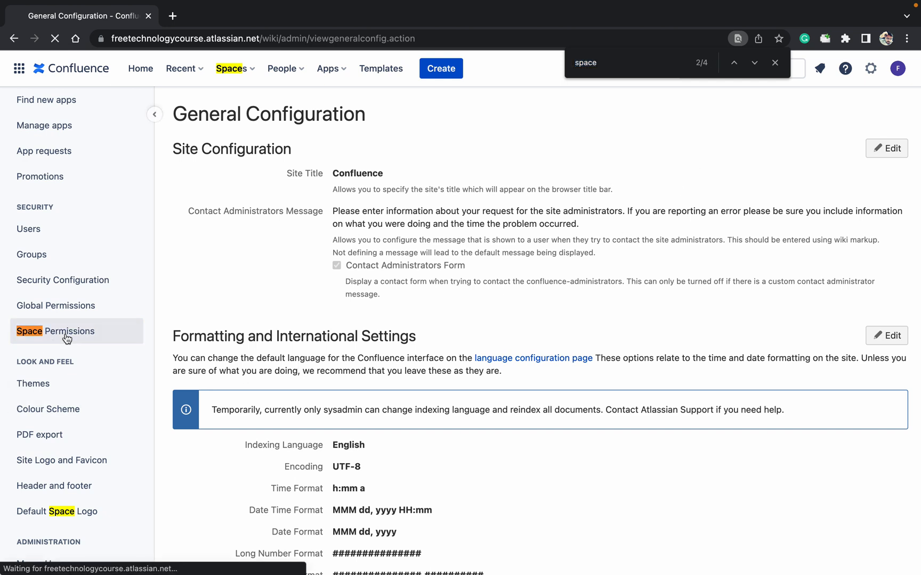
Step: Show site-wide Space Permissions and open Test space's Manage Permissions in a new tab
click(56, 330)
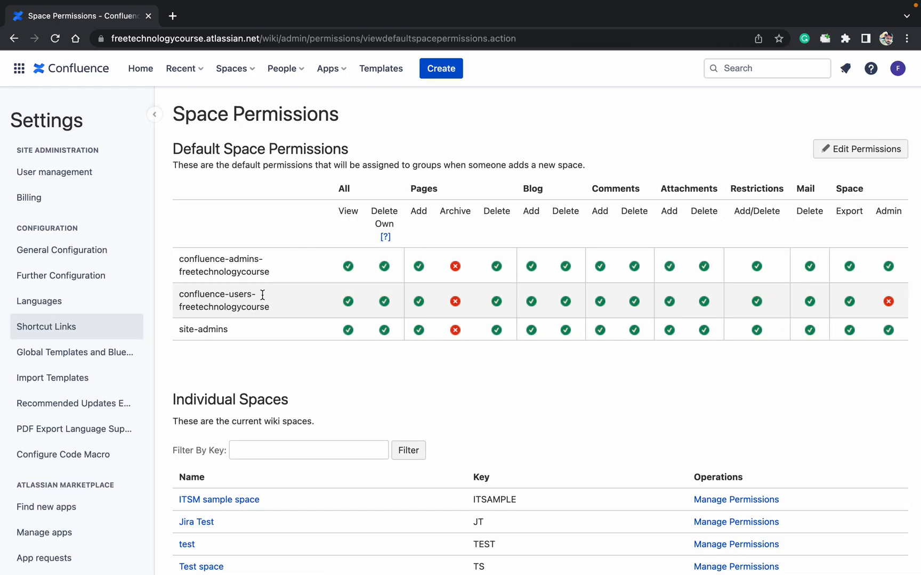
scroll(down, 3)
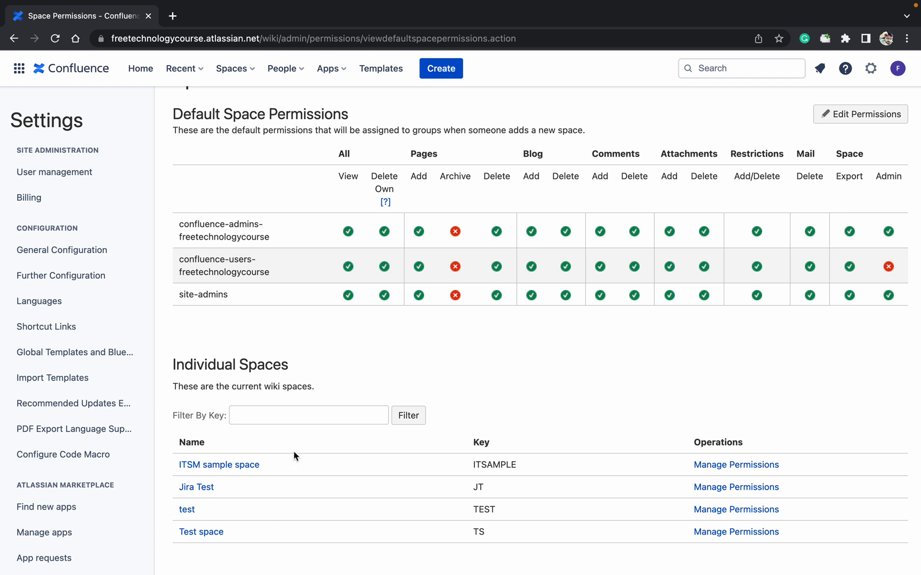
mouse_move(315, 485)
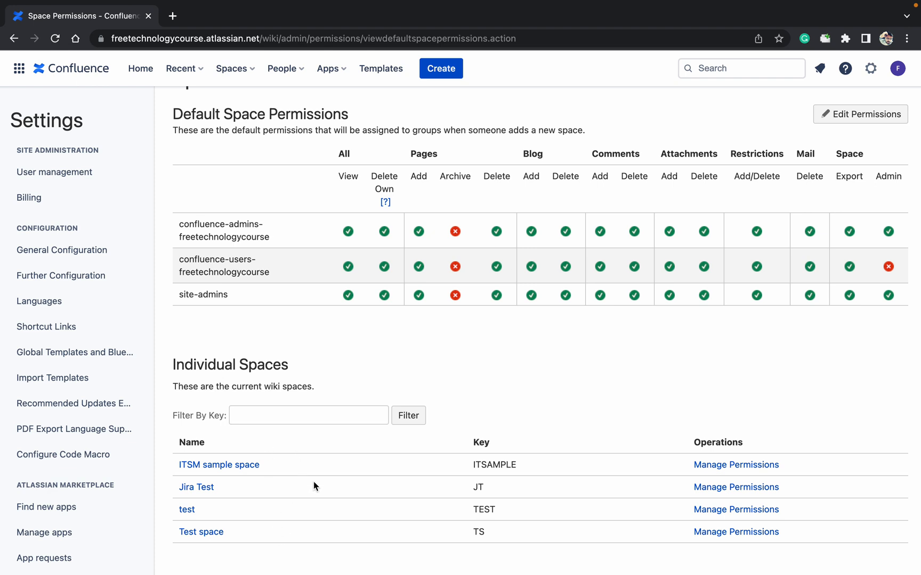
mouse_move(629, 556)
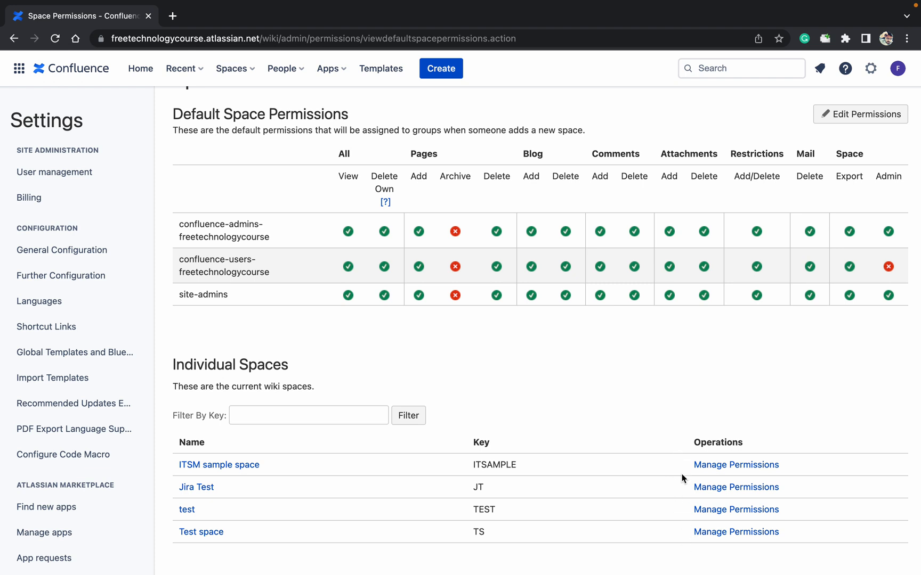
mouse_move(682, 535)
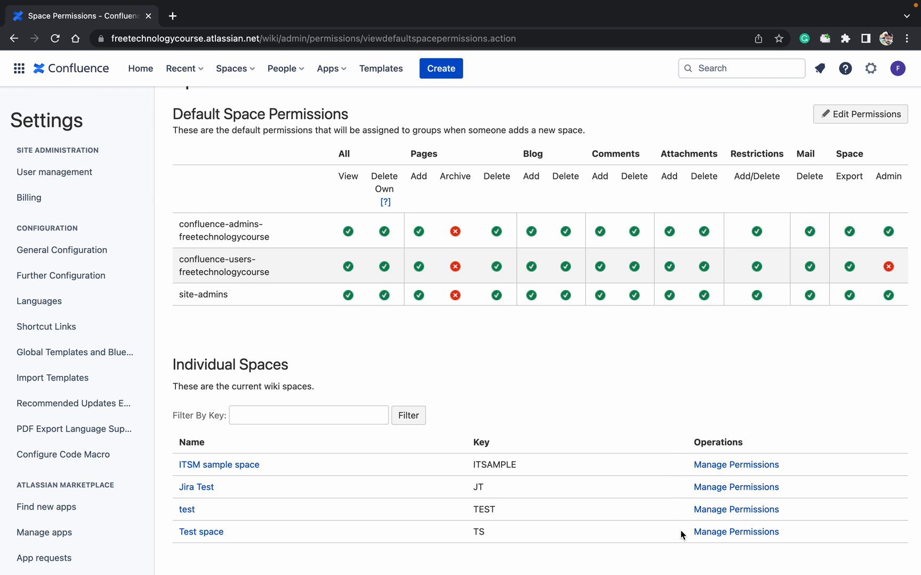
mouse_move(262, 537)
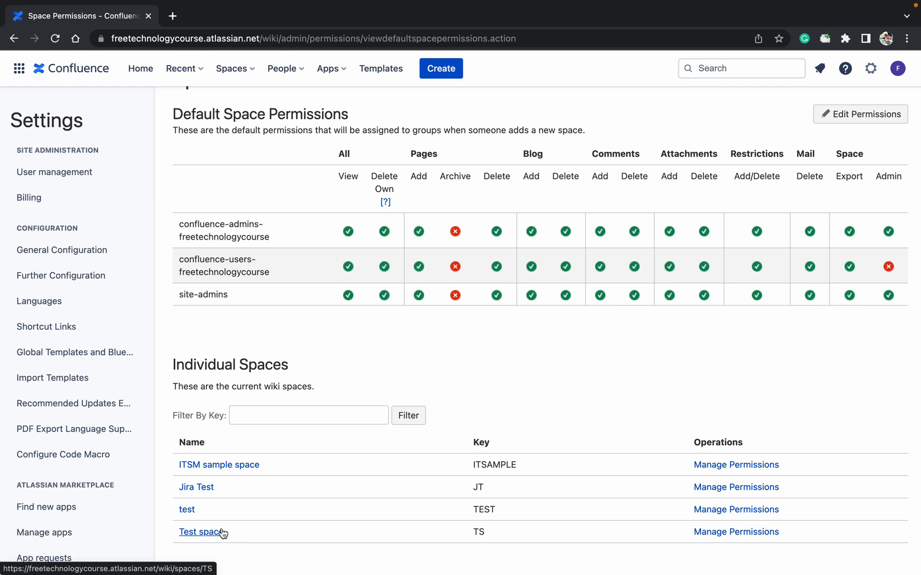
mouse_move(657, 514)
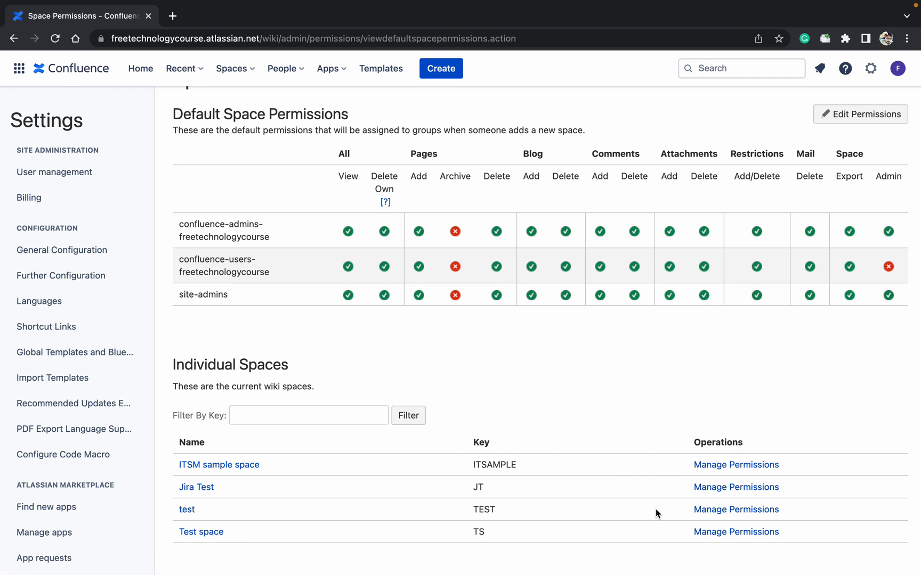
mouse_move(640, 476)
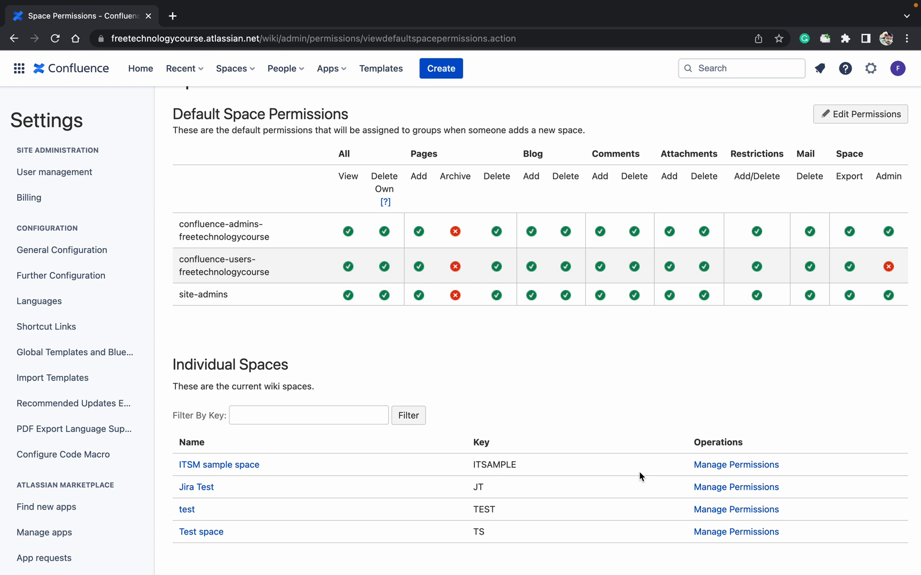
mouse_move(735, 465)
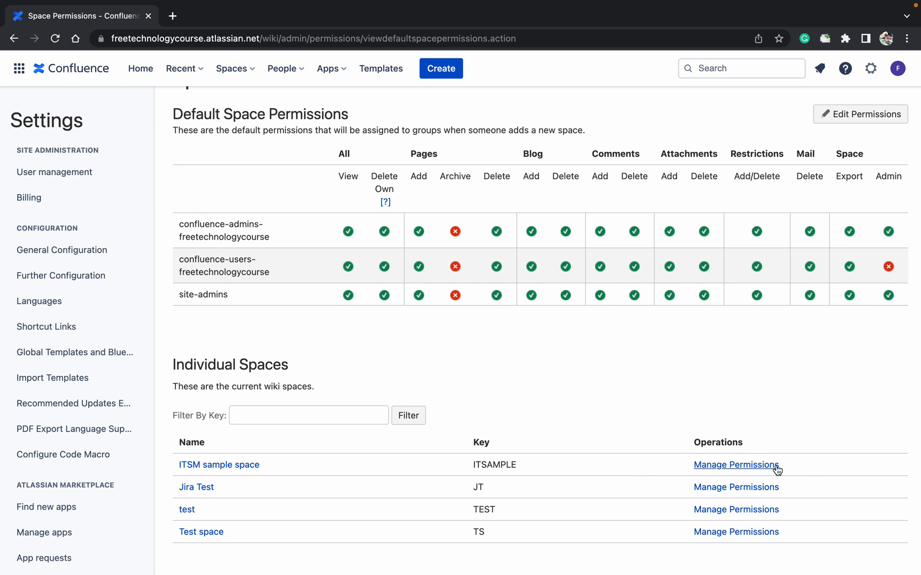
mouse_move(755, 444)
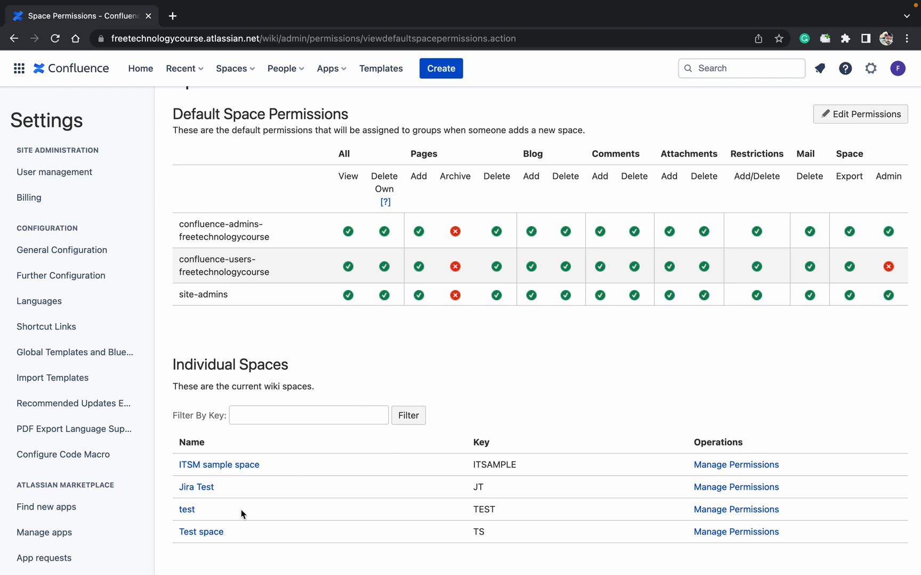
mouse_move(601, 556)
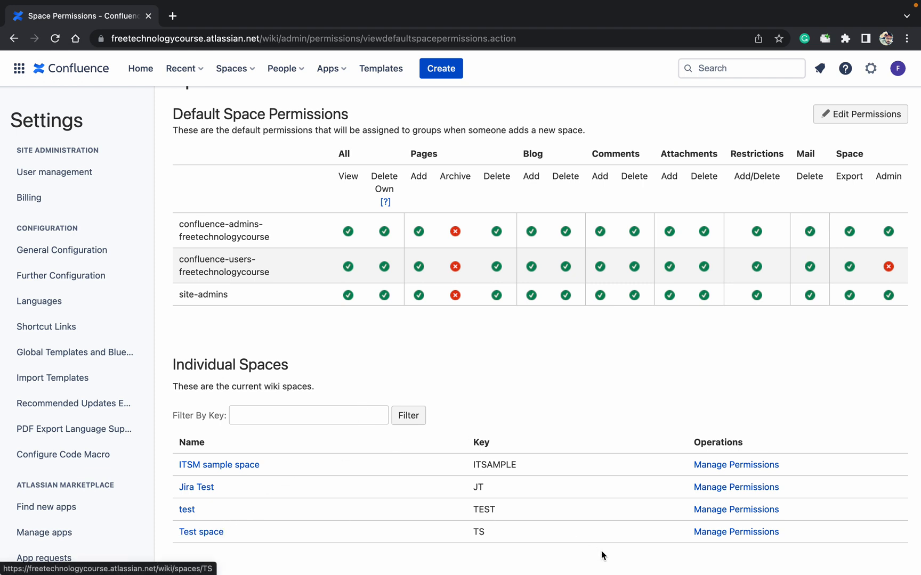
click(736, 532)
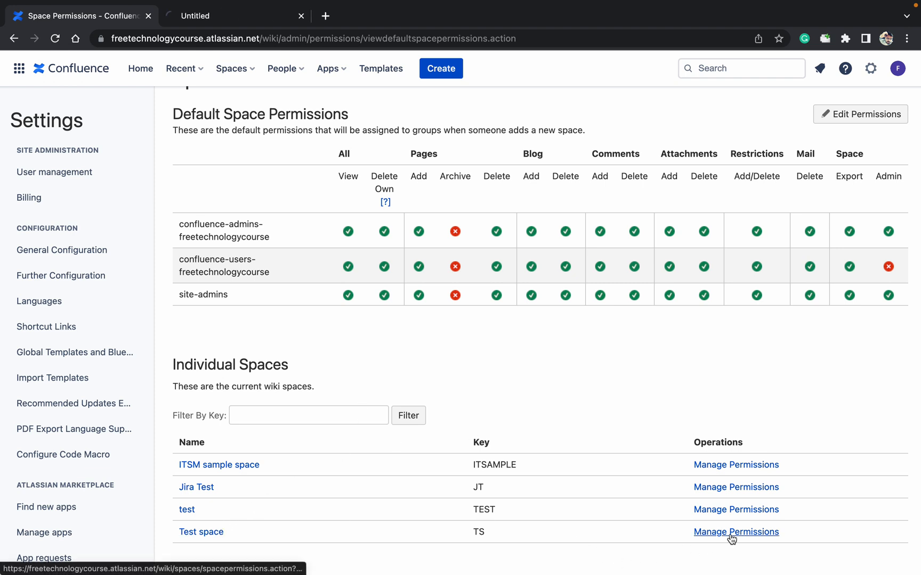
Step: In the new tab, scroll Test space permissions to Individual Users and start editing them
click(736, 532)
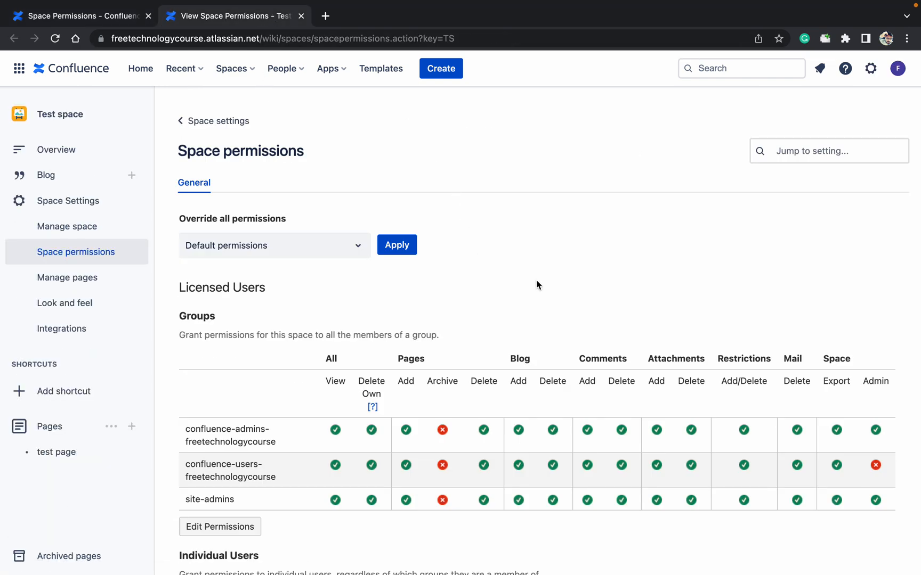
scroll(down, 3)
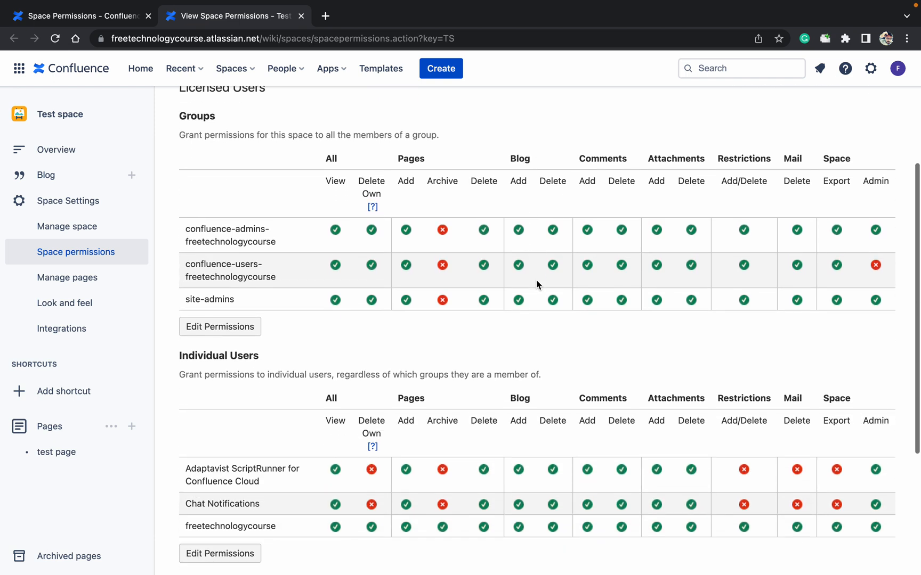
scroll(down, 3)
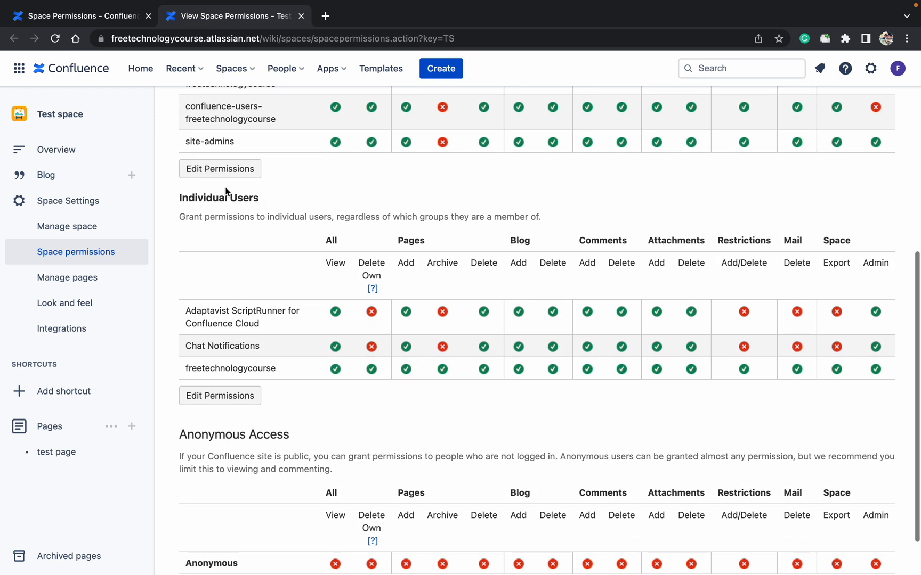
click(219, 395)
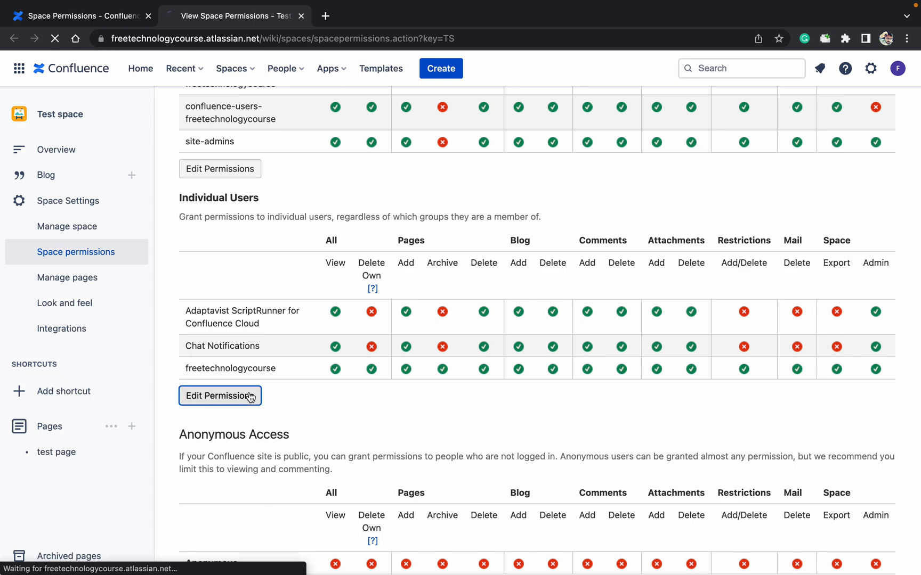
Step: Bring up Test space's edit form and scroll down to the Individual Users table
click(220, 396)
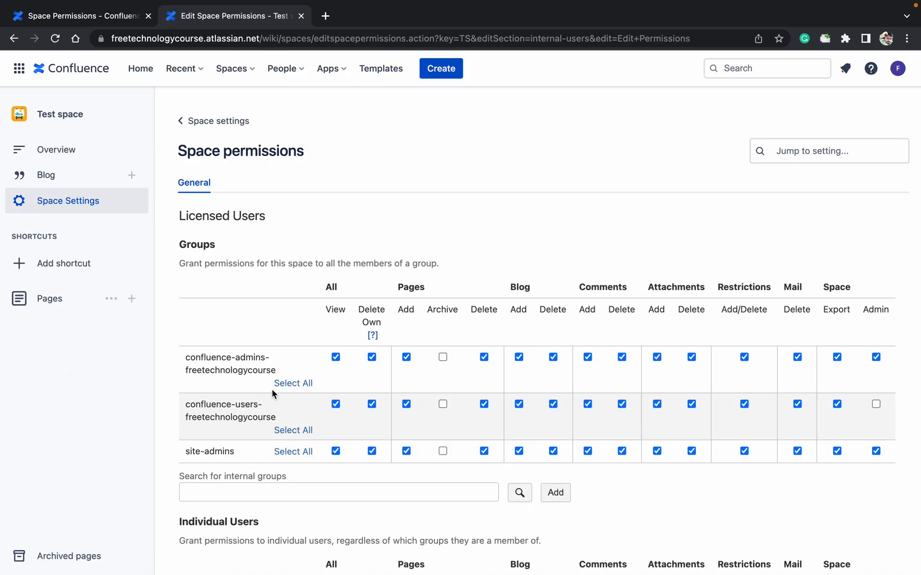
click(67, 200)
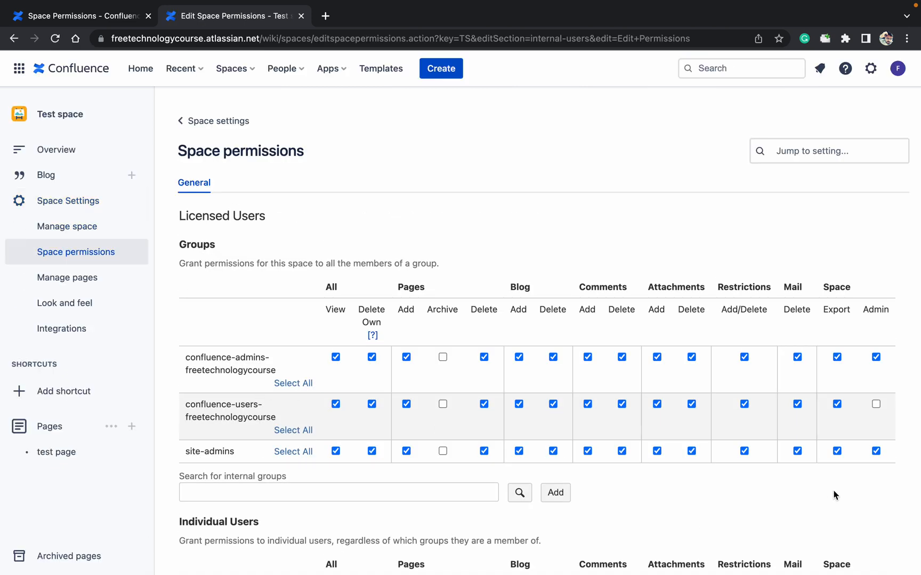
scroll(down, 3)
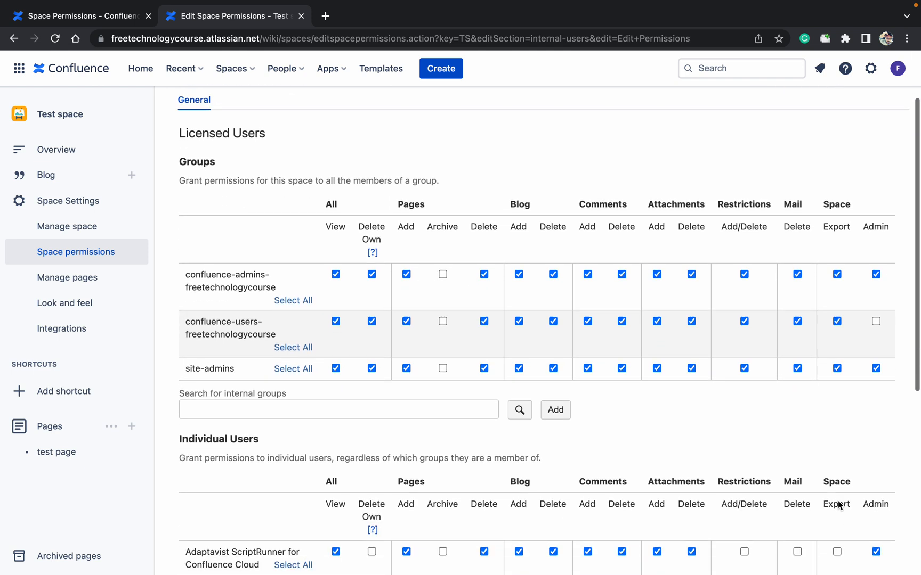
scroll(down, 3)
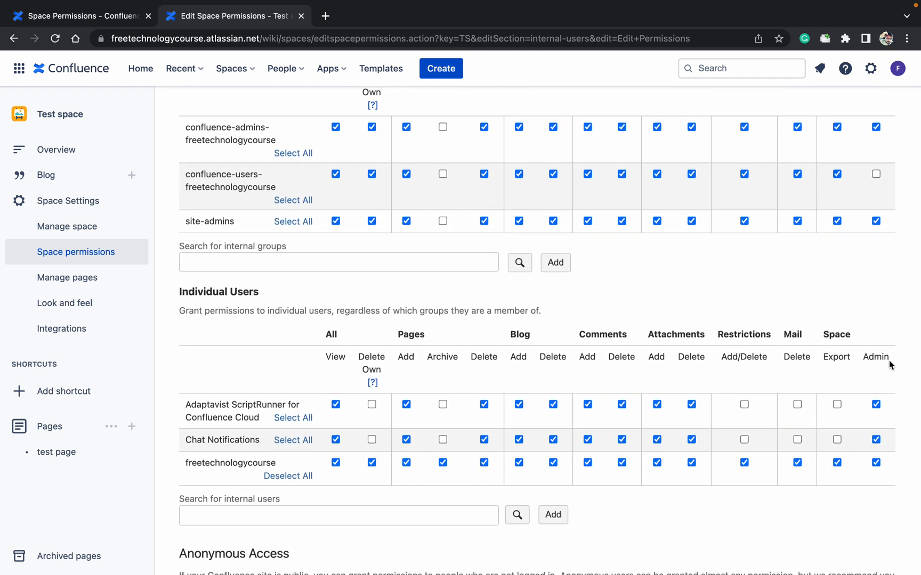
mouse_move(841, 367)
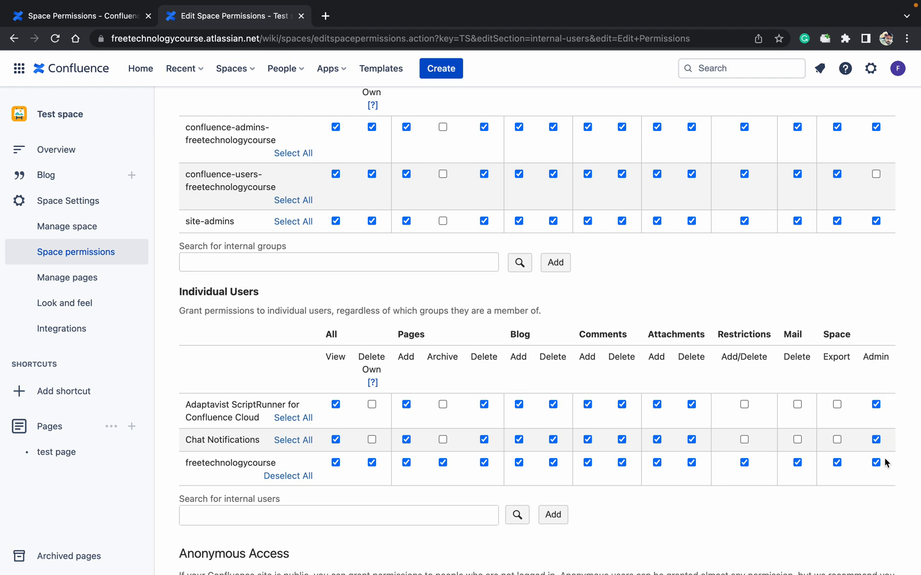
Step: Clear the third individual user's Admin box and Save all
click(875, 463)
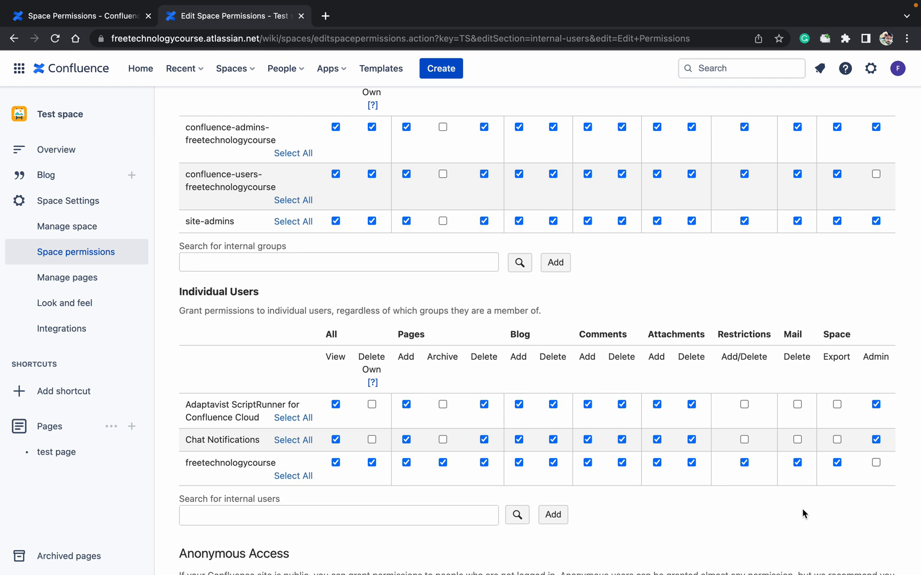
scroll(down, 3)
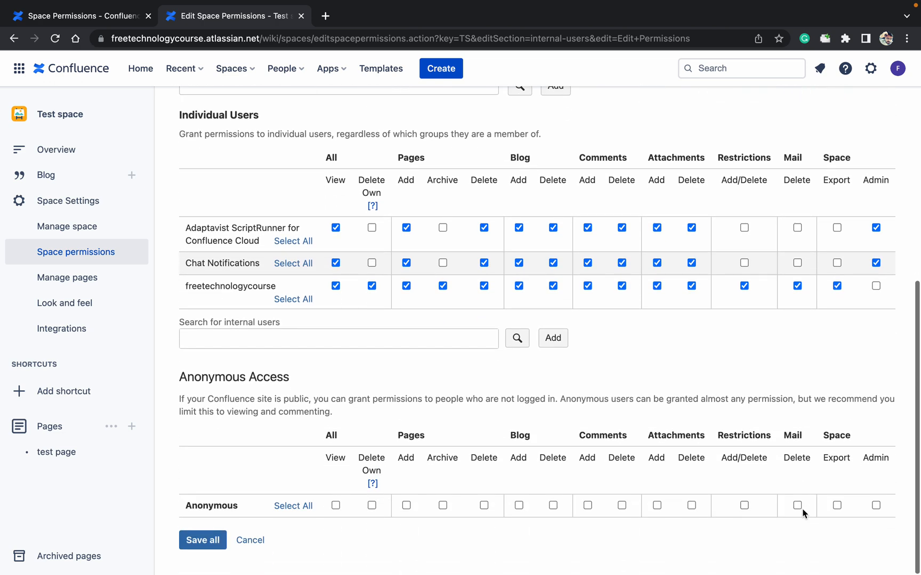
click(203, 540)
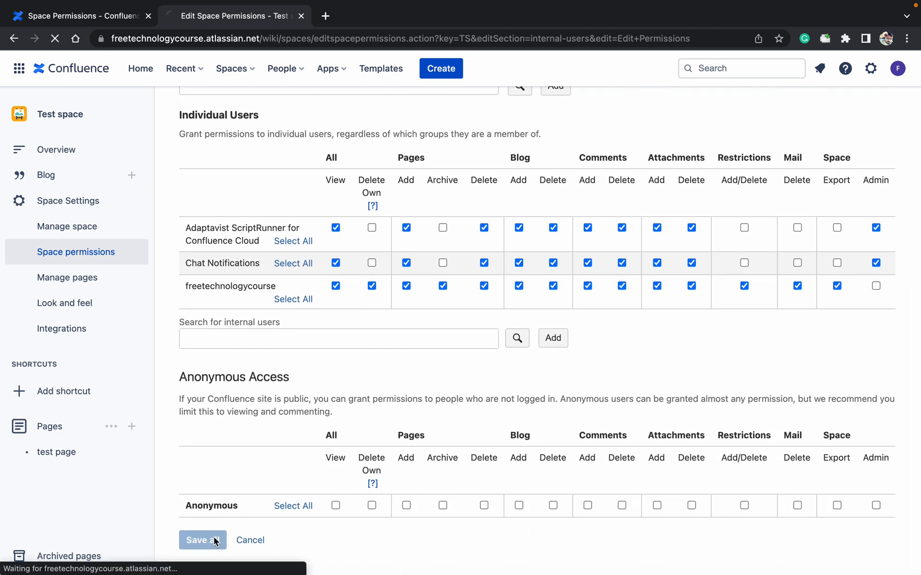
Step: View Test space details, showing three administrators, then return to Space settings
click(200, 540)
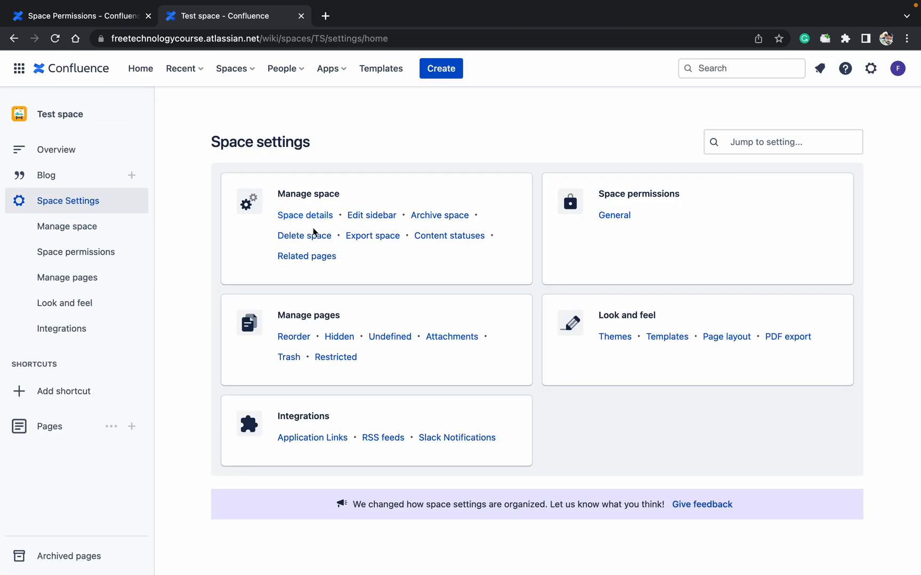
click(304, 214)
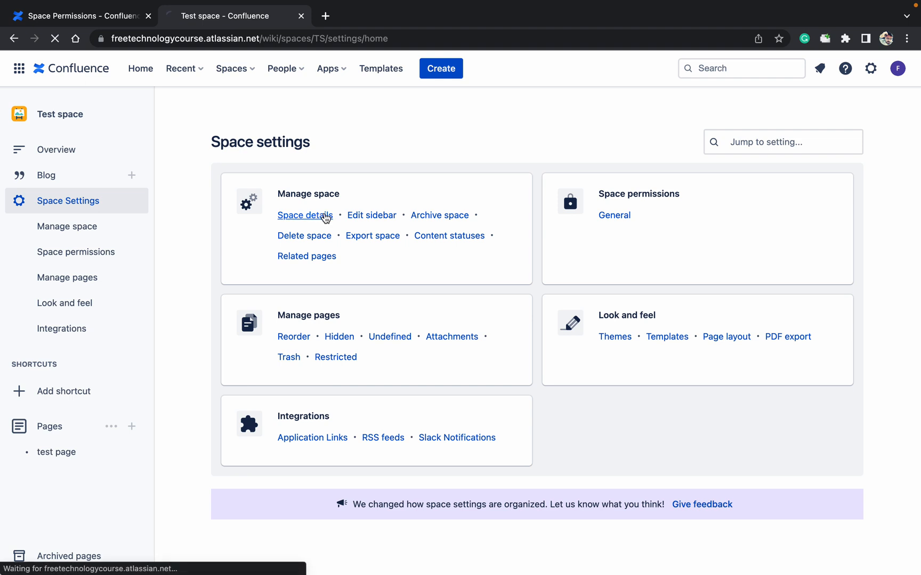
click(305, 215)
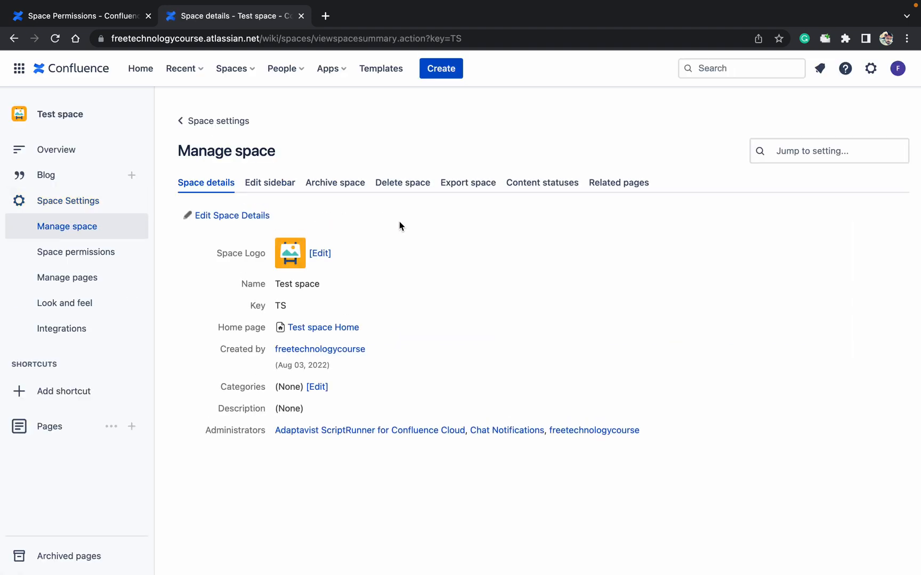
click(56, 38)
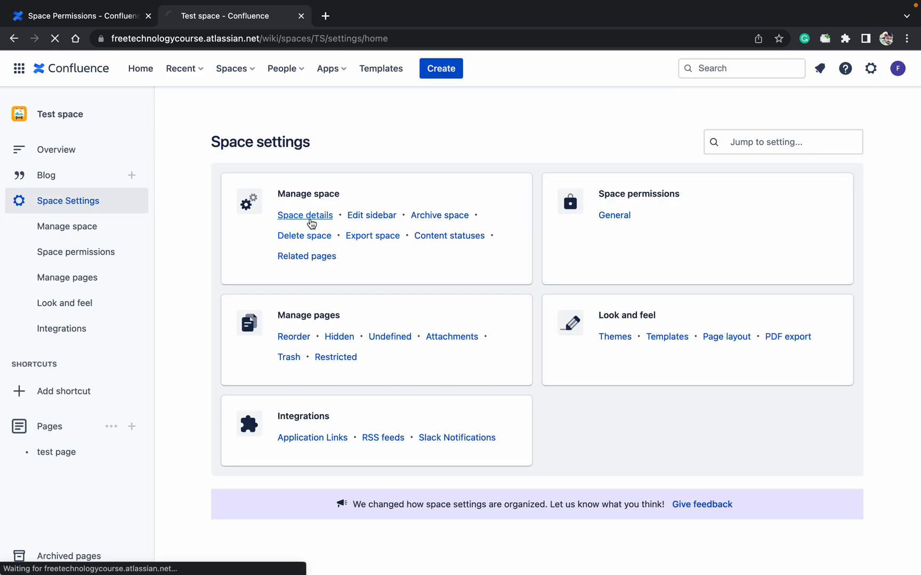
Step: Open Test space's permissions overview and scroll through the table of users still holding admin
click(304, 215)
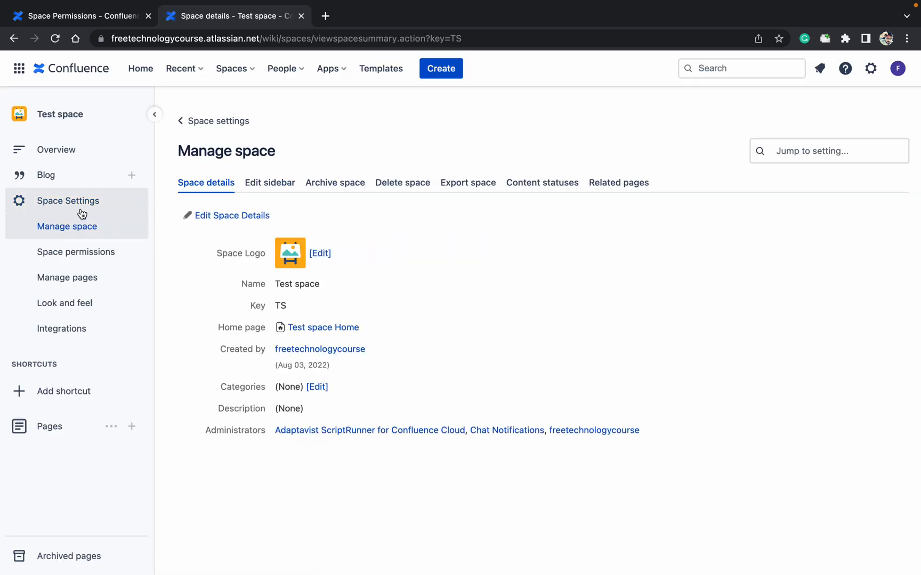
click(75, 251)
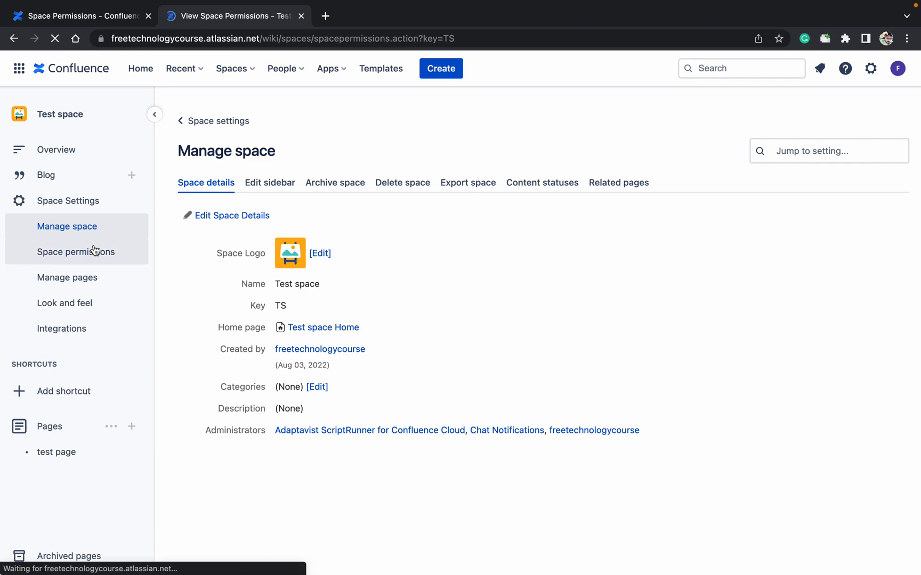
click(75, 252)
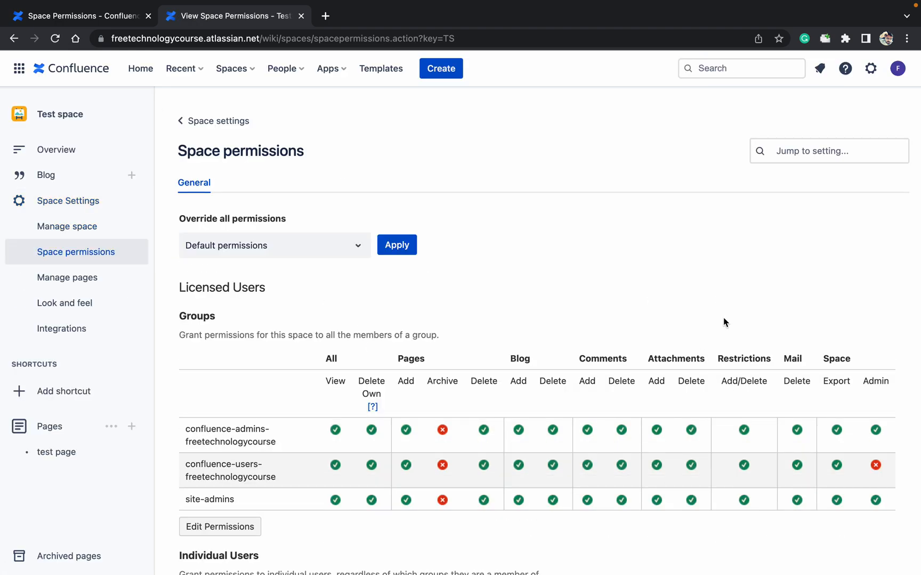
scroll(down, 3)
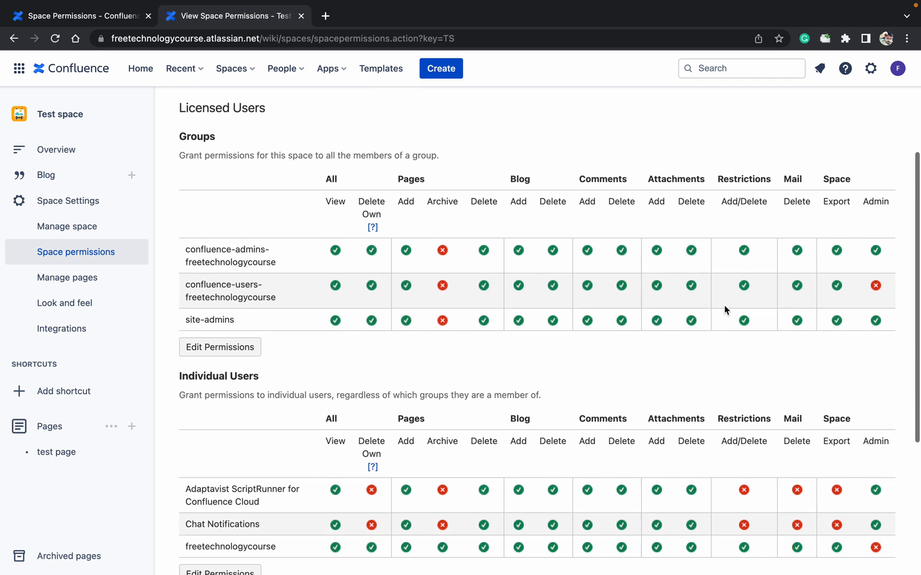
scroll(down, 3)
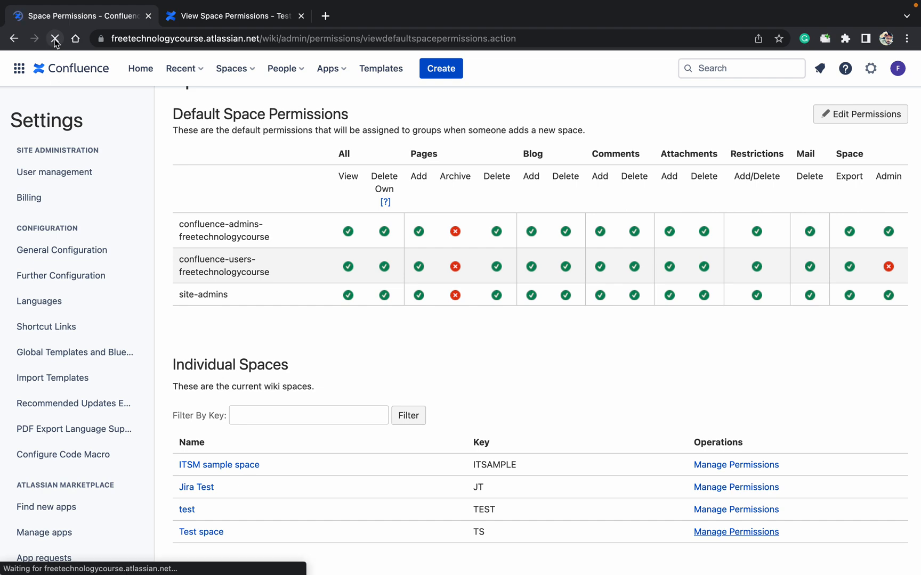
Step: Reopen Test space's Manage Permissions form and scroll to the Individual Users table
click(56, 39)
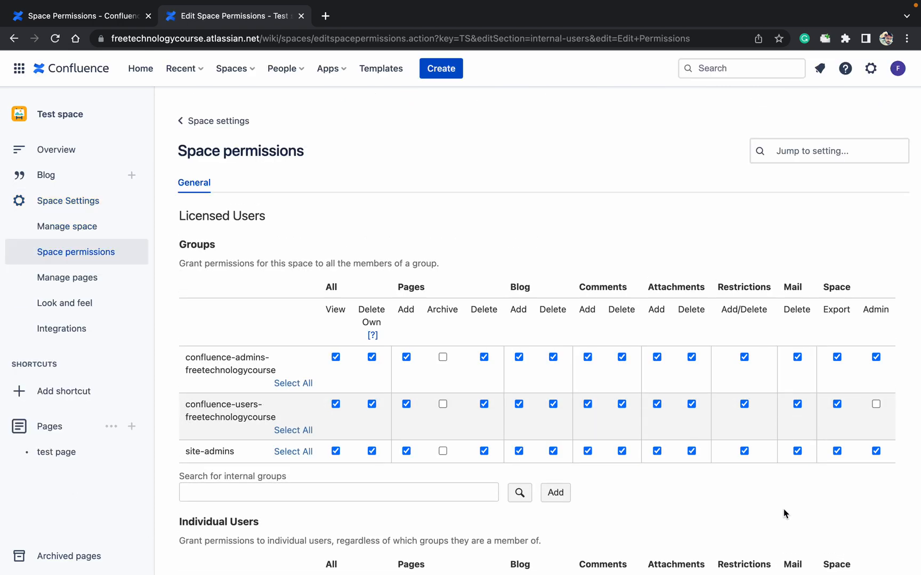
scroll(down, 3)
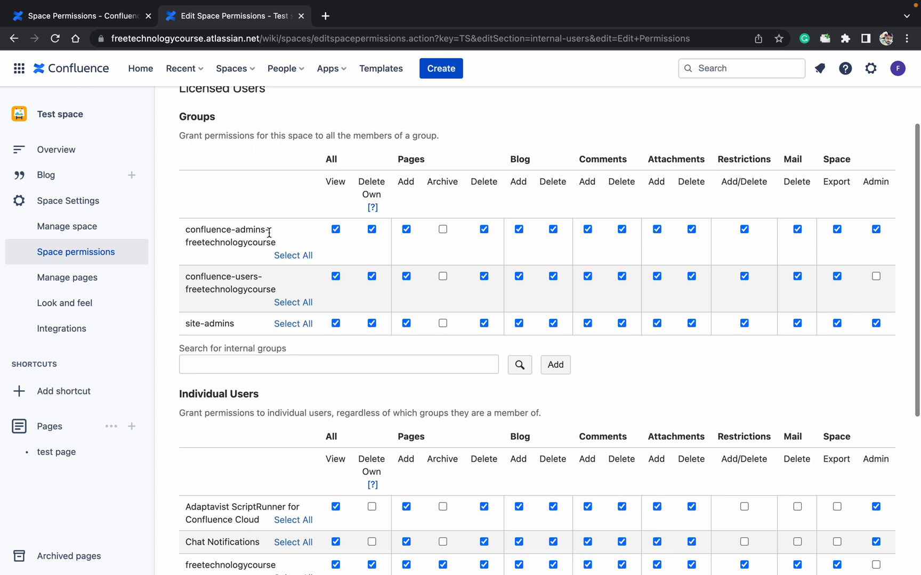
mouse_move(830, 431)
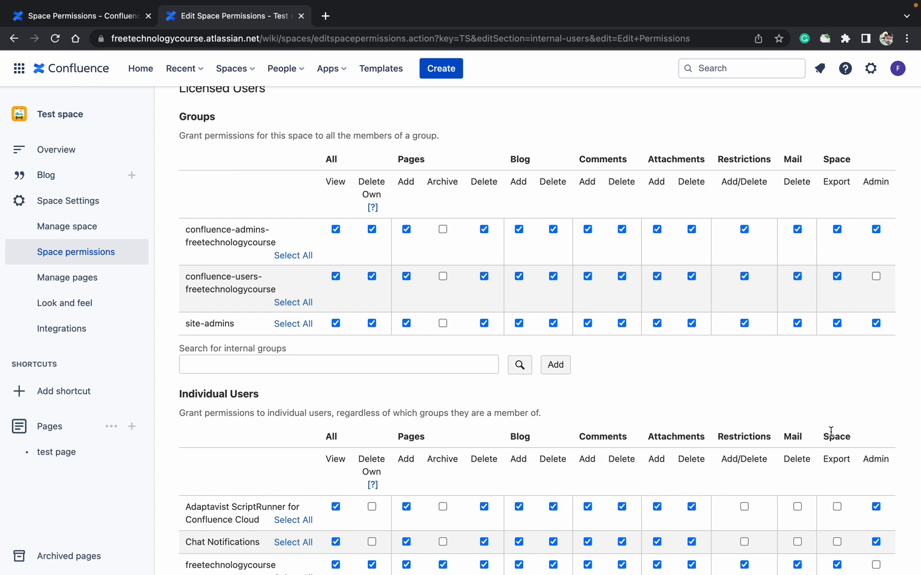
mouse_move(835, 398)
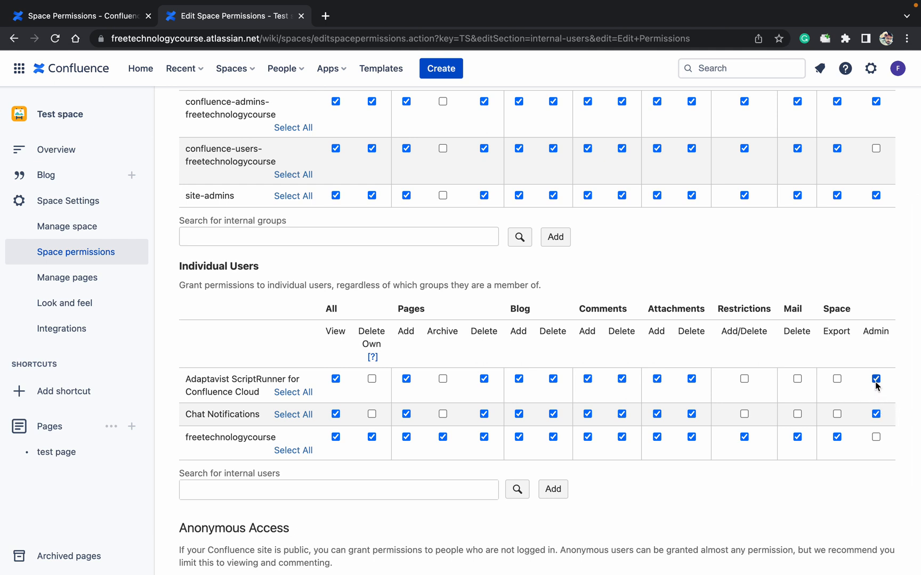
Step: Untick Admin for Adaptavist ScriptRunner, scroll to the bottom and Save all
click(876, 379)
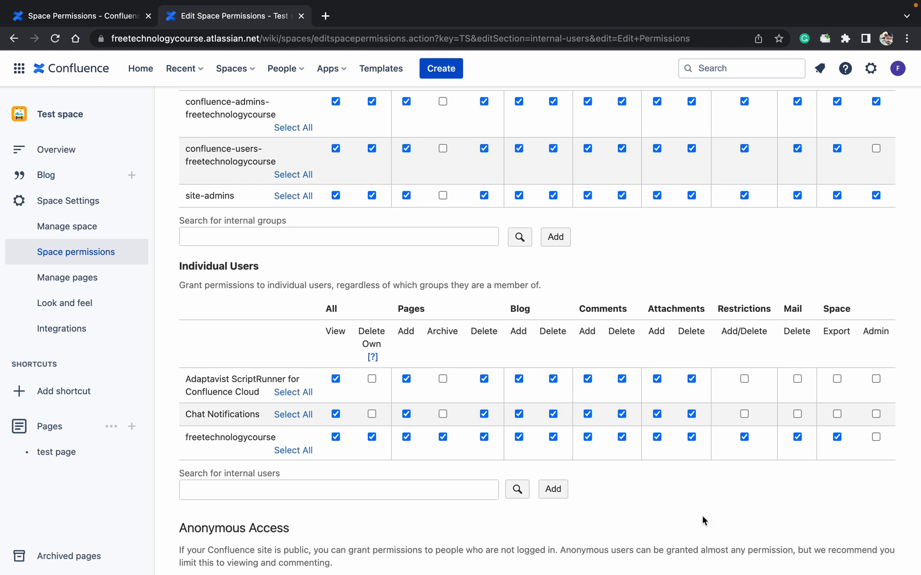
scroll(down, 3)
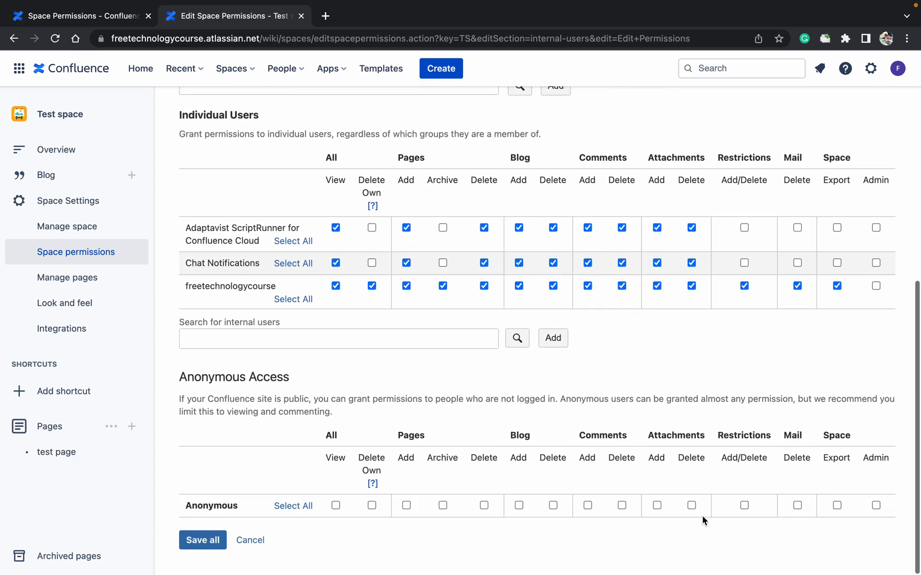
mouse_move(416, 464)
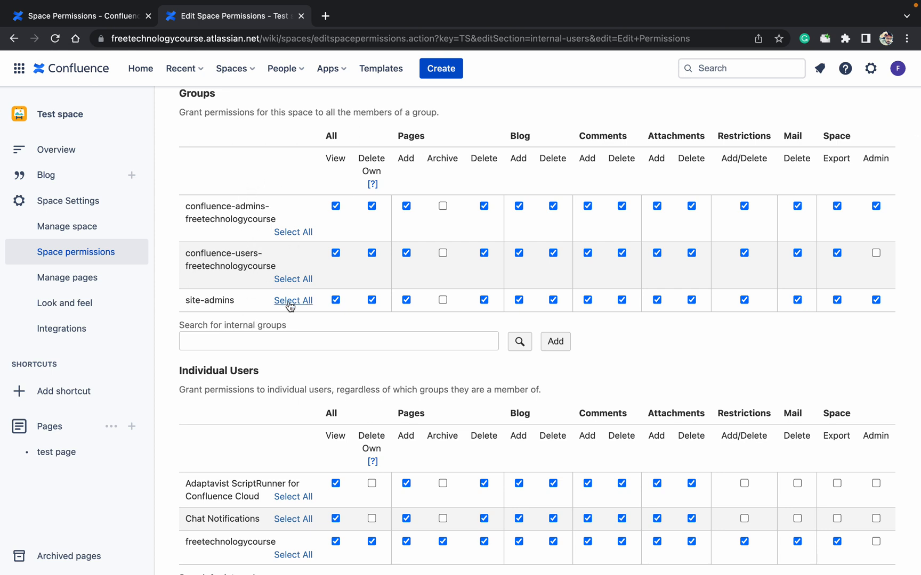
scroll(down, 3)
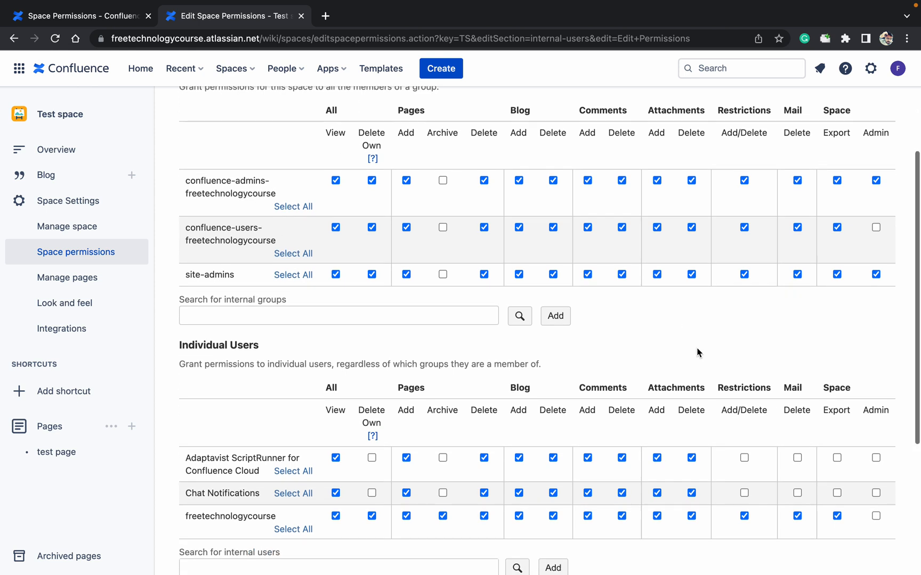
scroll(down, 3)
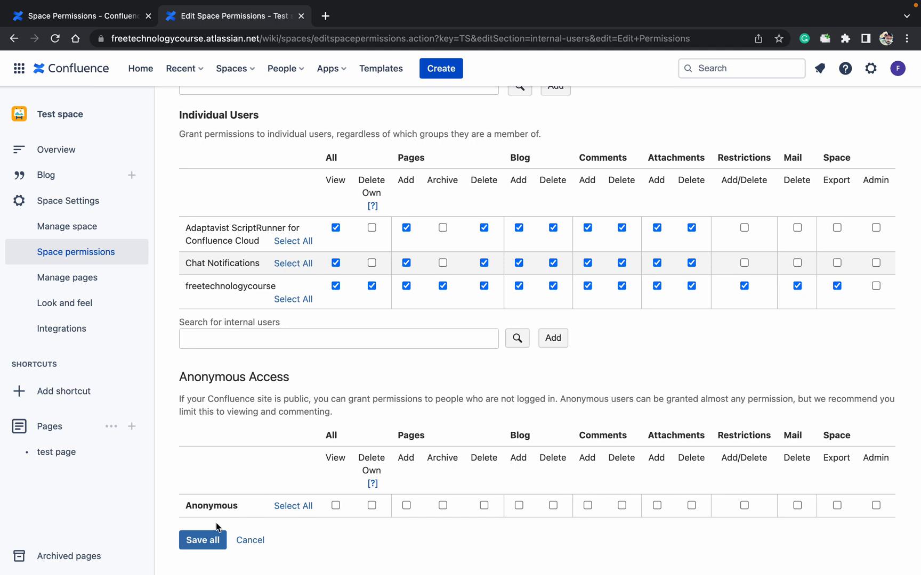
click(202, 540)
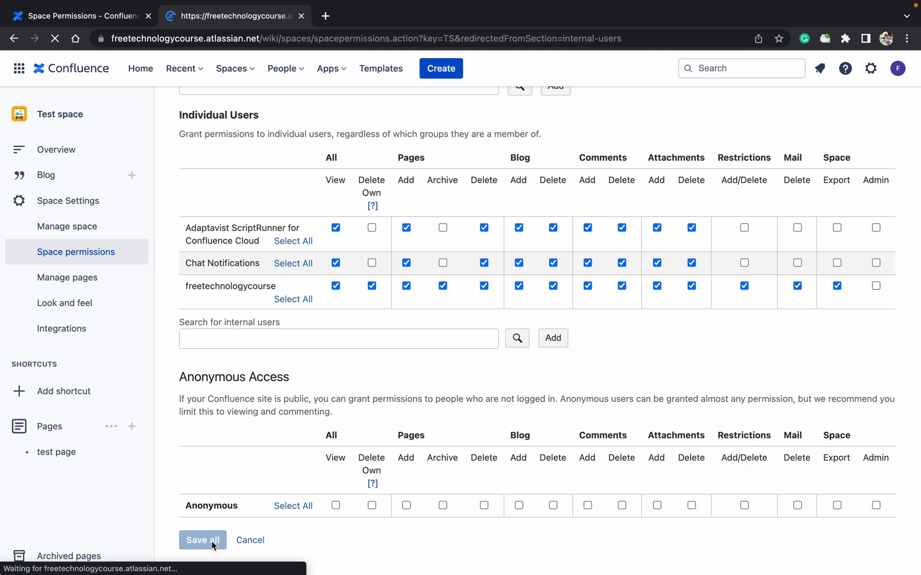
Step: Open Space settings, then Space details, showing a single administrator listed
click(202, 540)
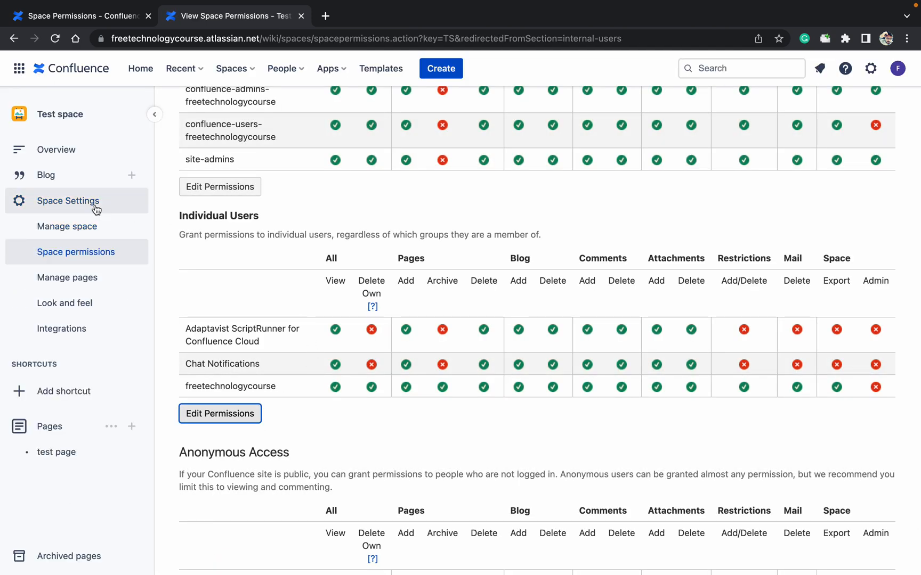
click(67, 226)
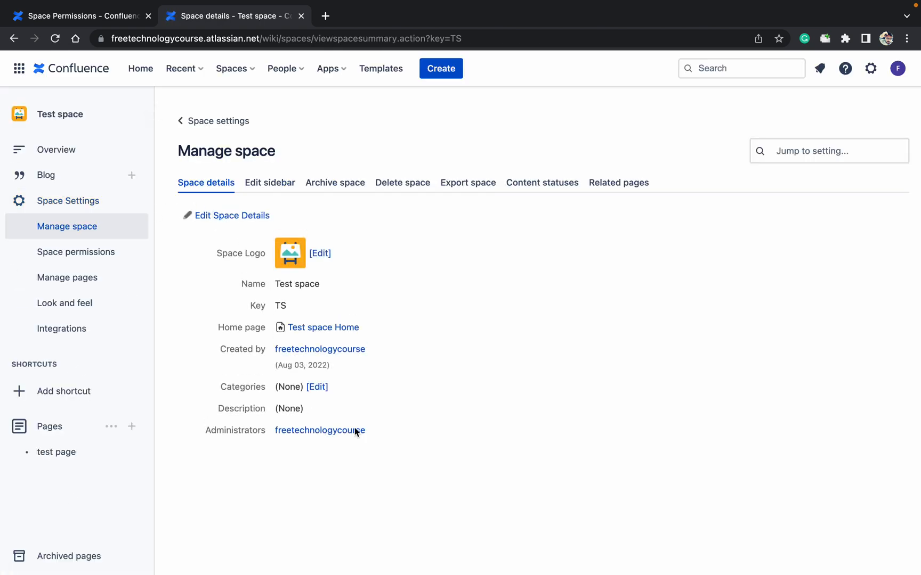
mouse_move(397, 444)
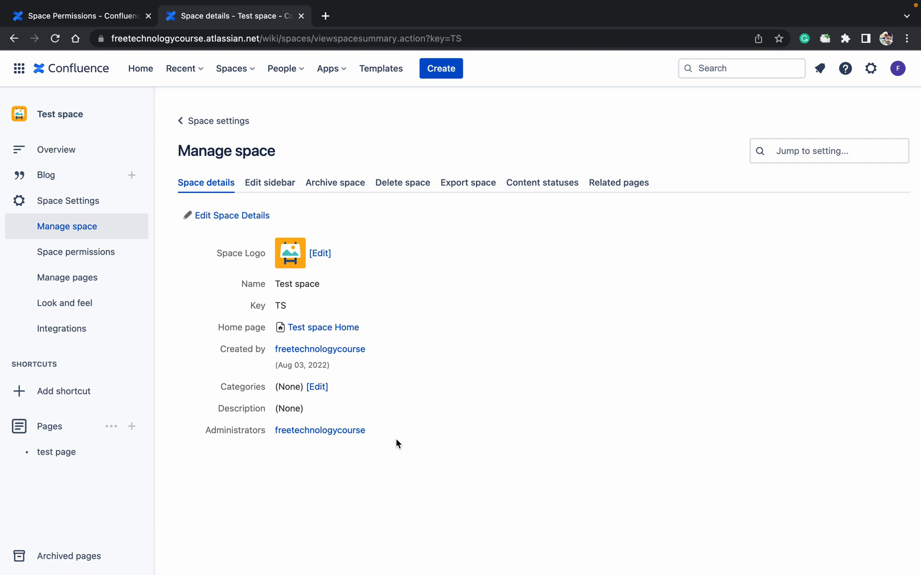
mouse_move(461, 364)
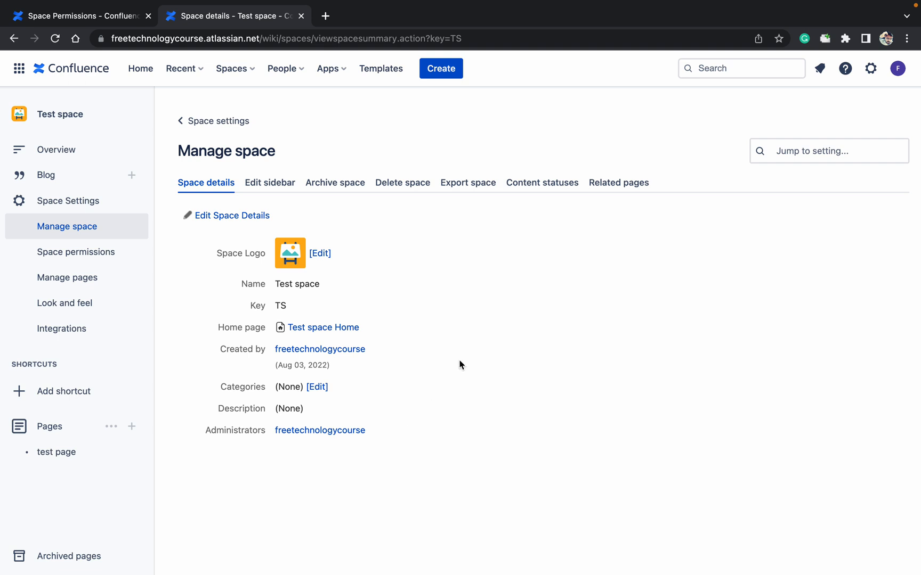